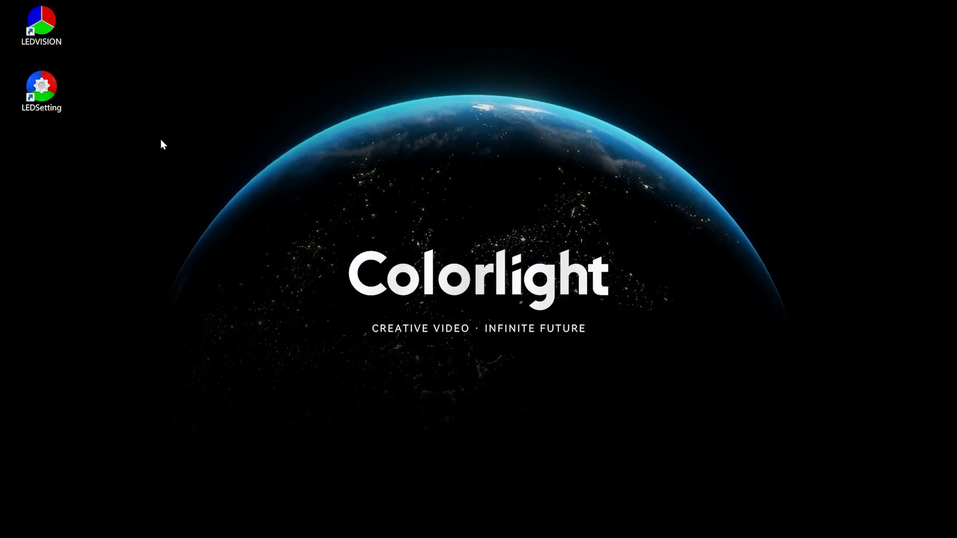
Launch LEDSetting and show the Receiver Parameters page of Screen Configuration
double_click(42, 87)
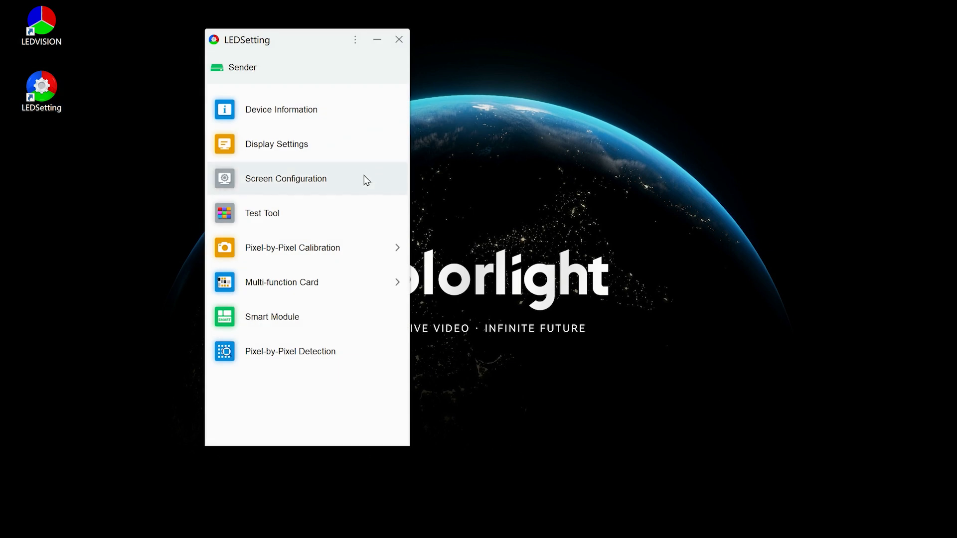
left_click(285, 178)
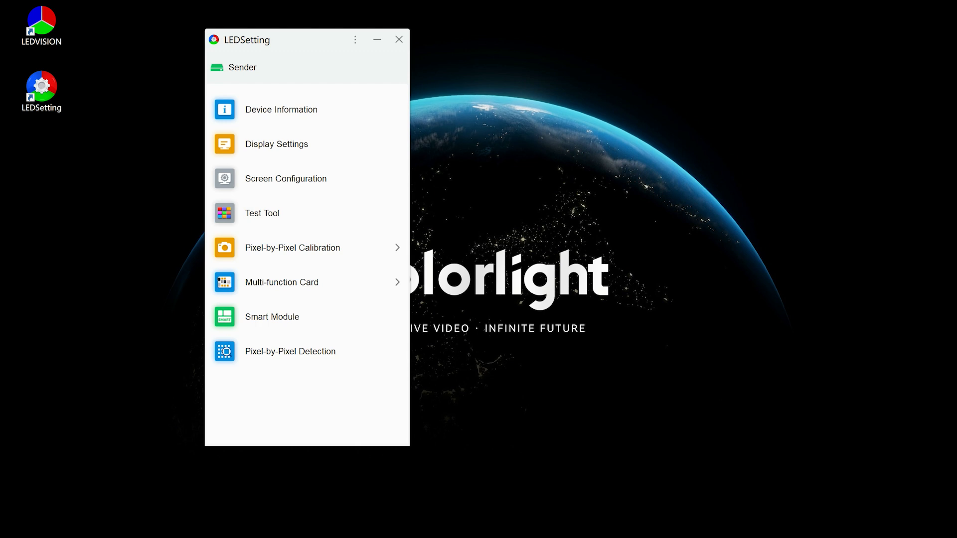
left_click(285, 179)
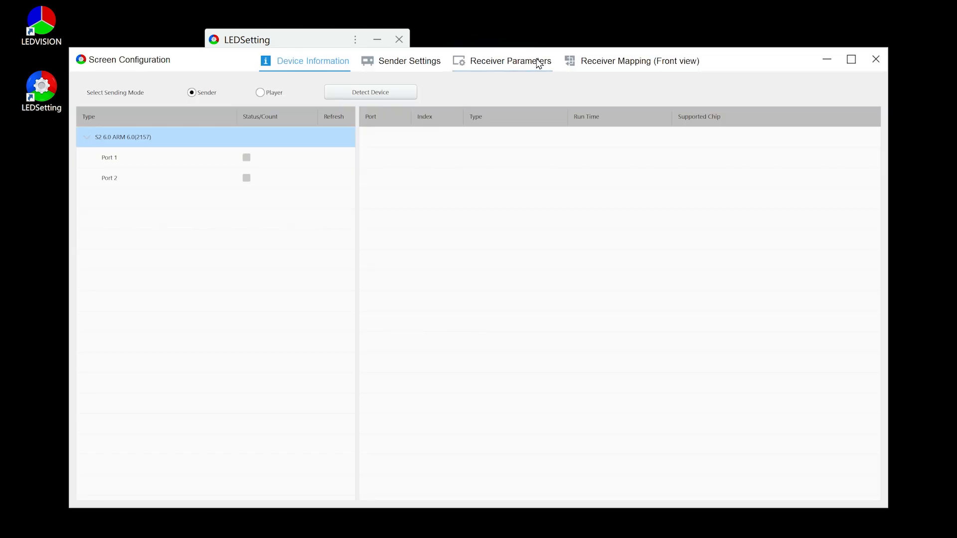
left_click(509, 61)
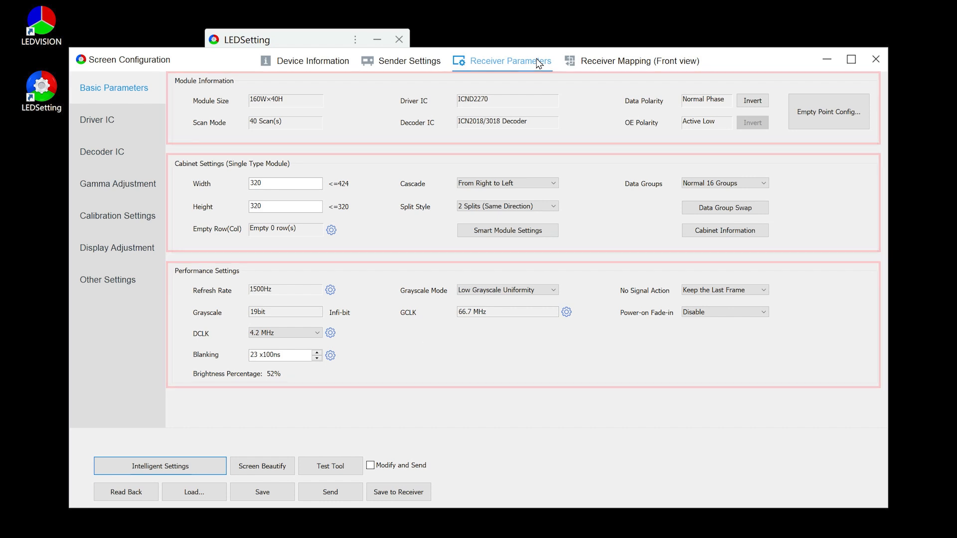
Save the receiver parameters to local as a .rcvbp file on the desktop
left_click(263, 492)
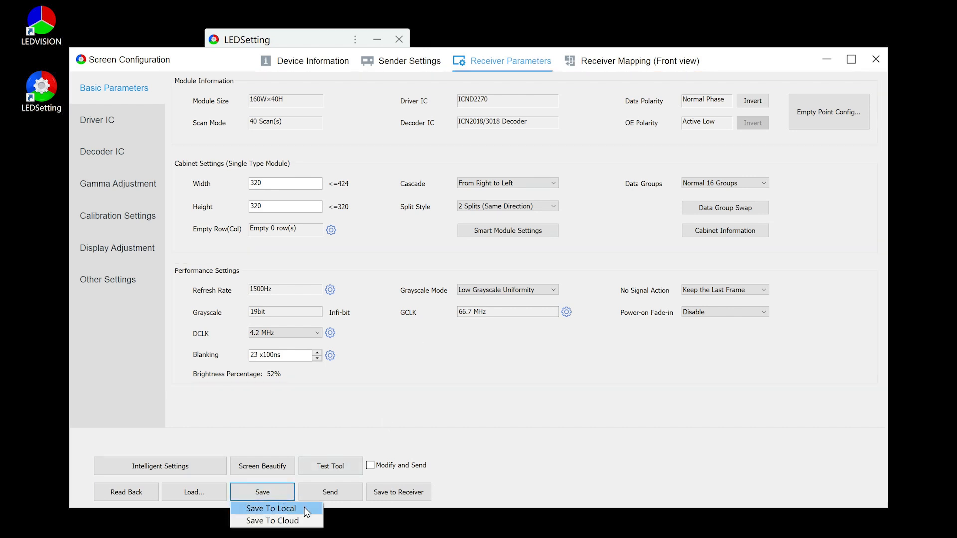
left_click(271, 508)
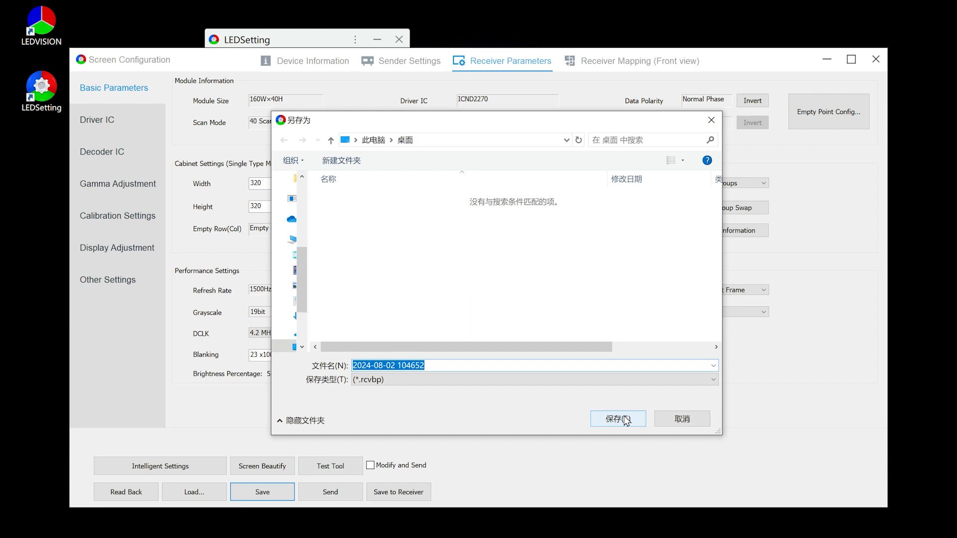
left_click(618, 417)
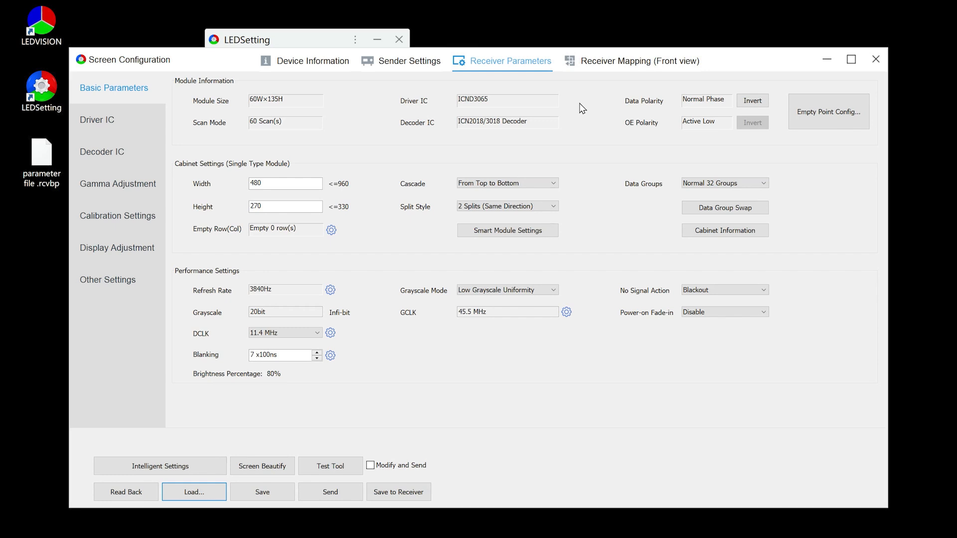
mouse_move(195, 492)
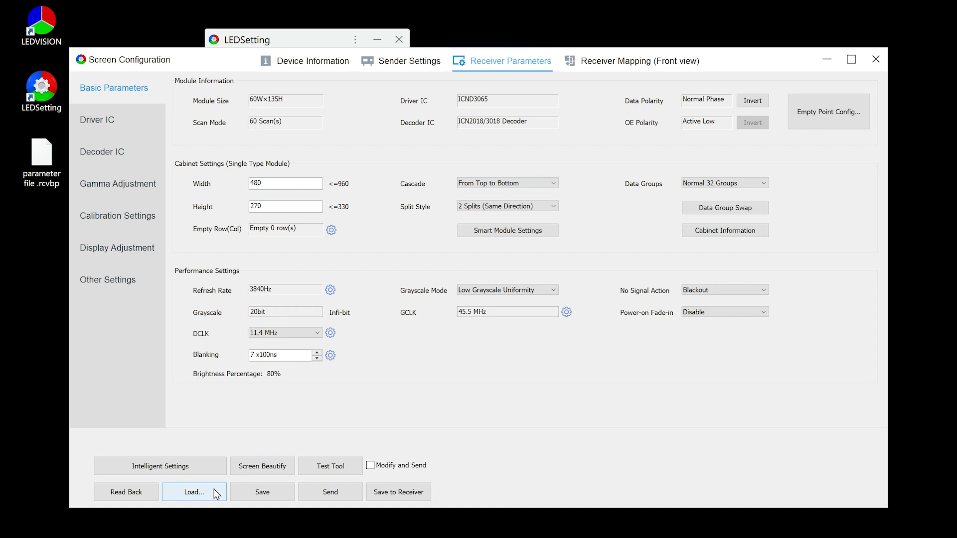
Load parameter file .rcvbp, restoring the 160W×40H module and 1500Hz refresh values
left_click(194, 492)
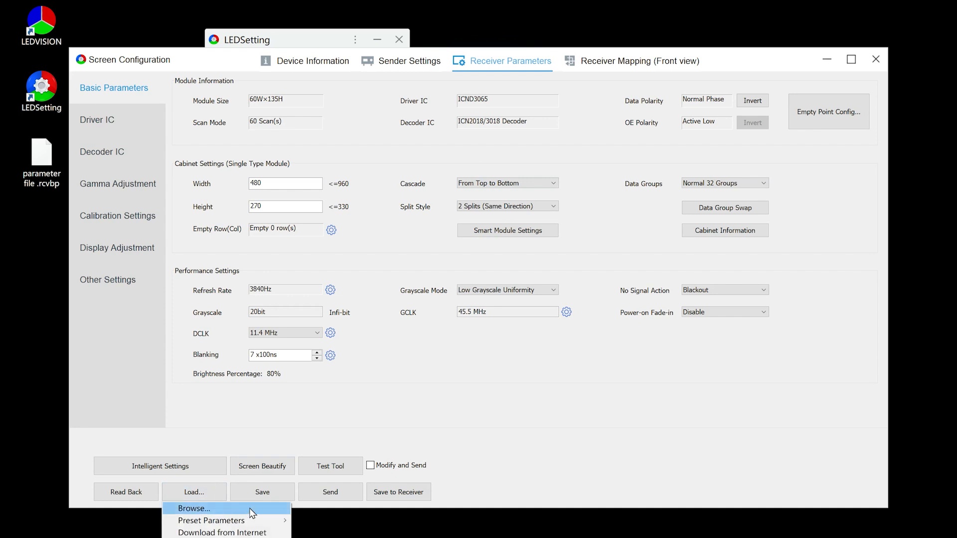
left_click(195, 508)
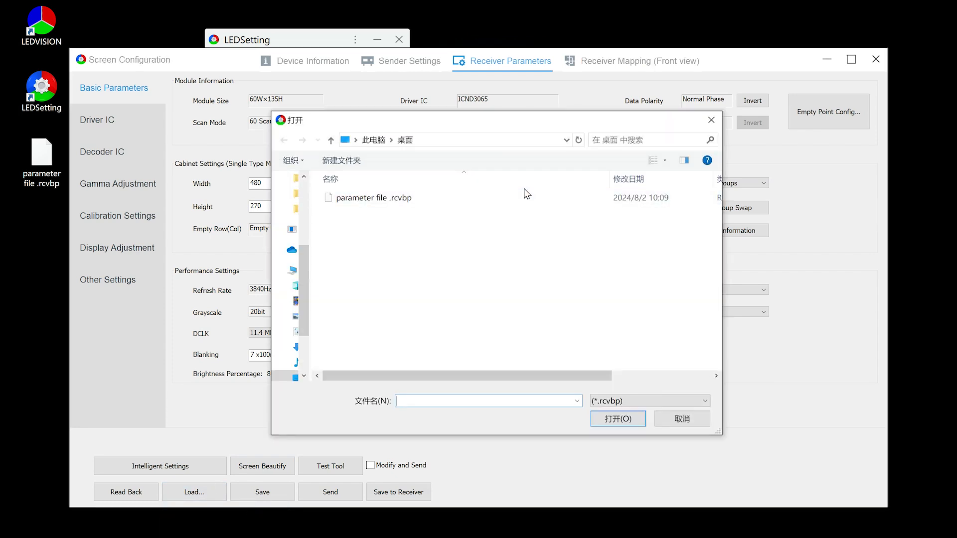
left_click(372, 197)
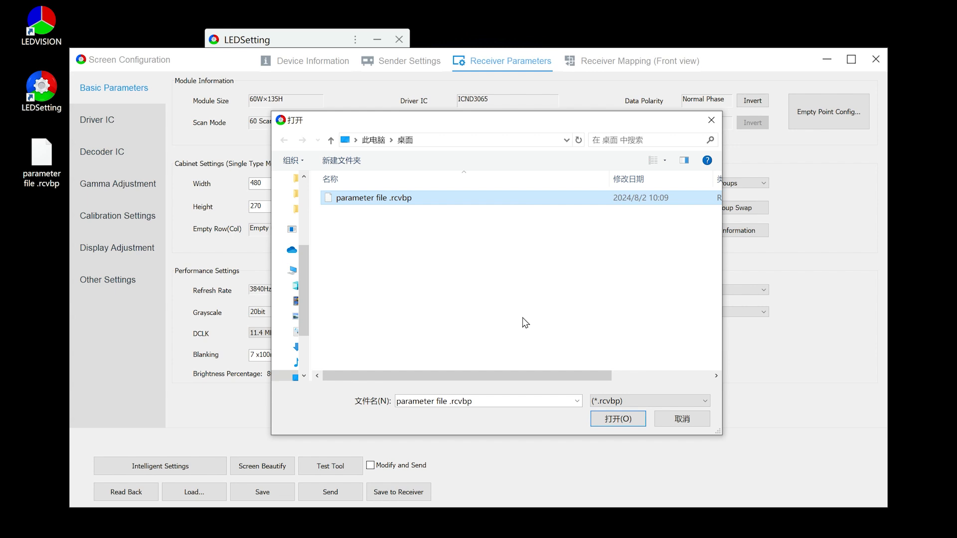
left_click(617, 419)
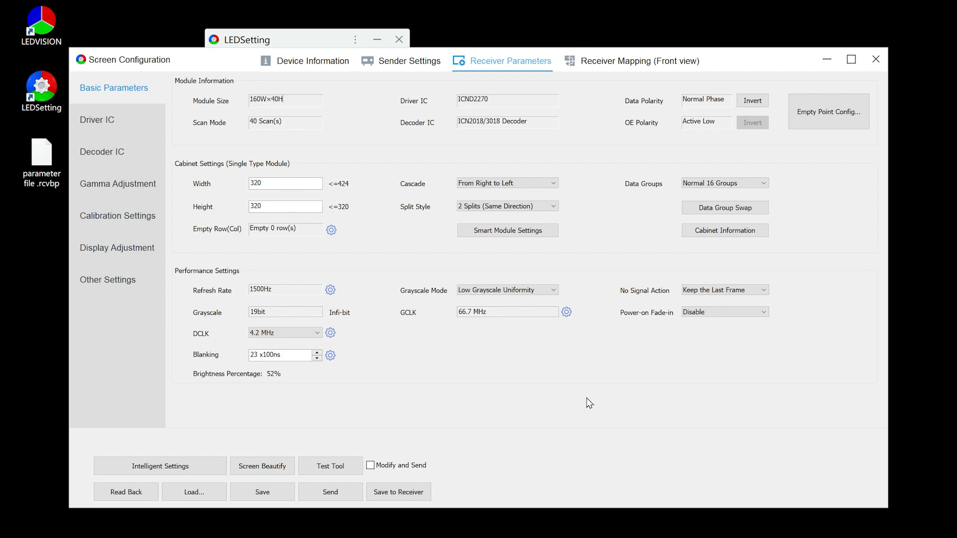
Send the loaded parameters to the receiving cards
left_click(330, 491)
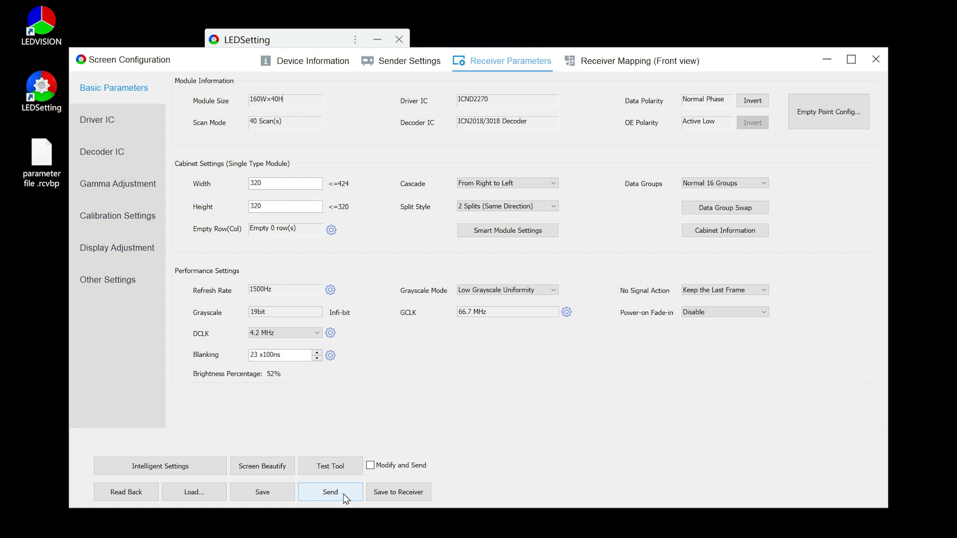
left_click(330, 492)
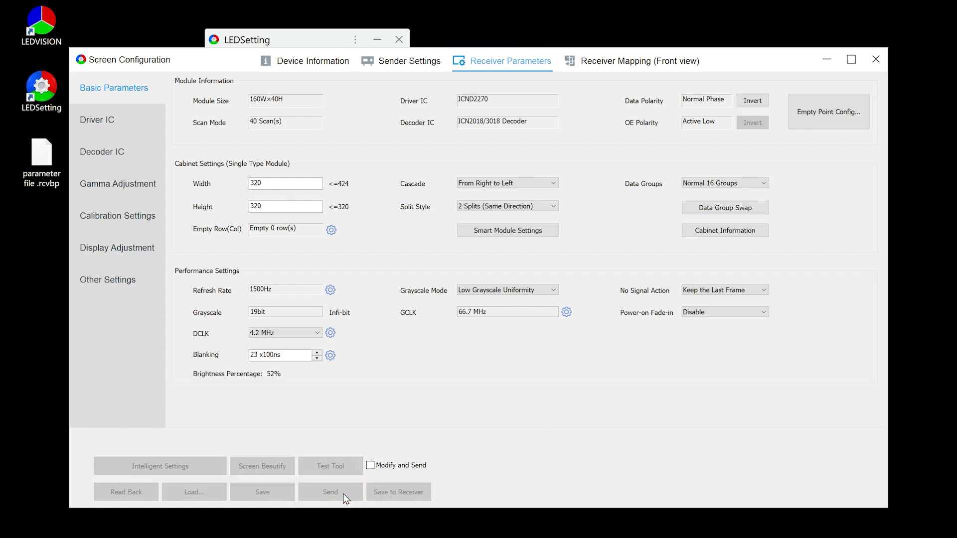
left_click(330, 492)
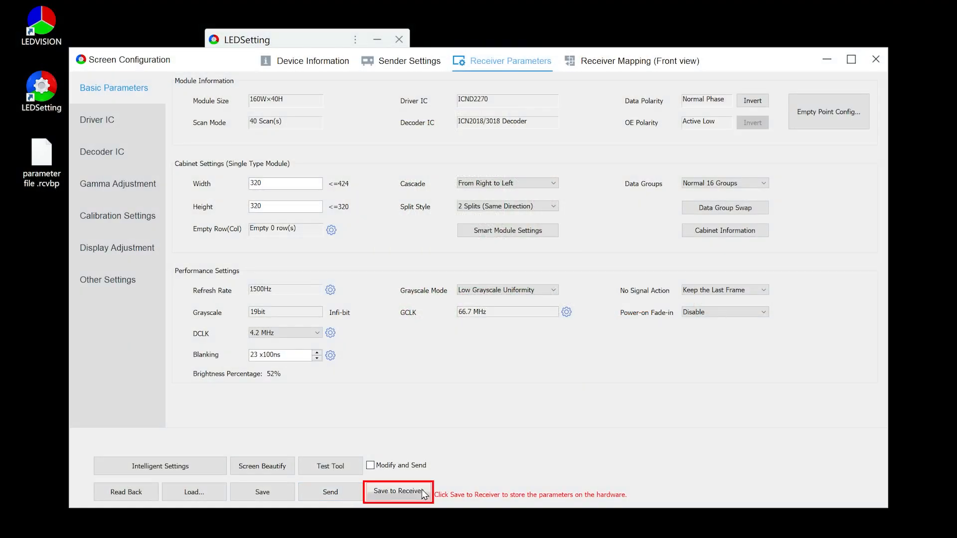
Save the parameters permanently to the receivers and confirm with Yes
left_click(398, 492)
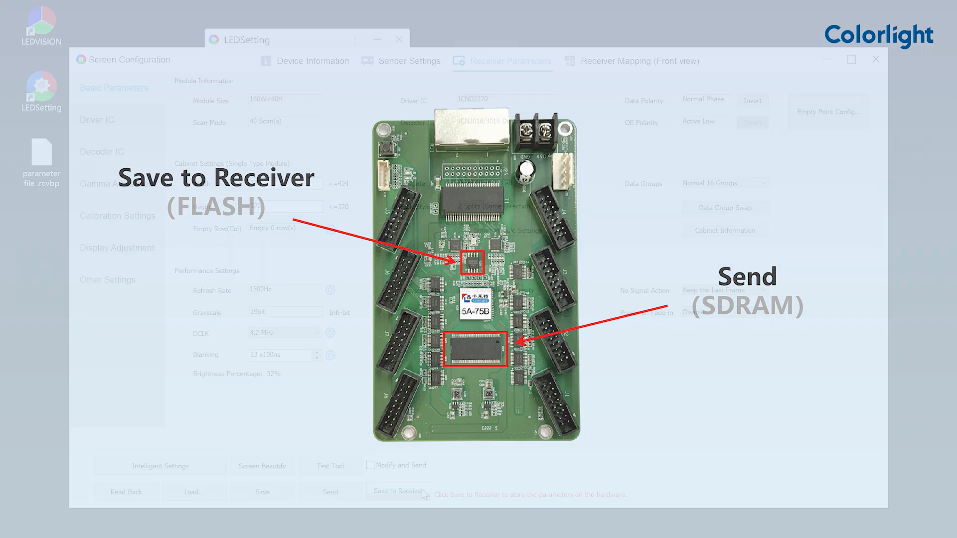
left_click(398, 492)
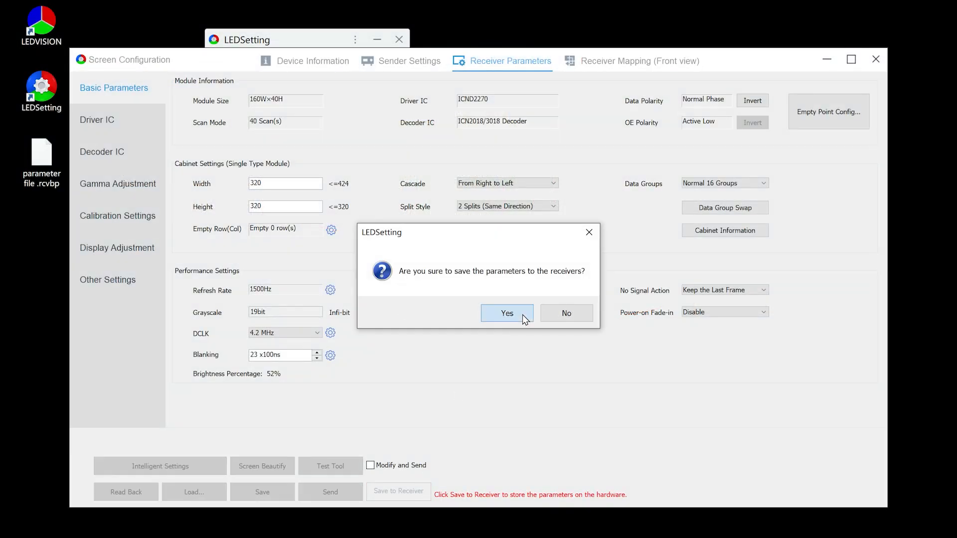
left_click(506, 313)
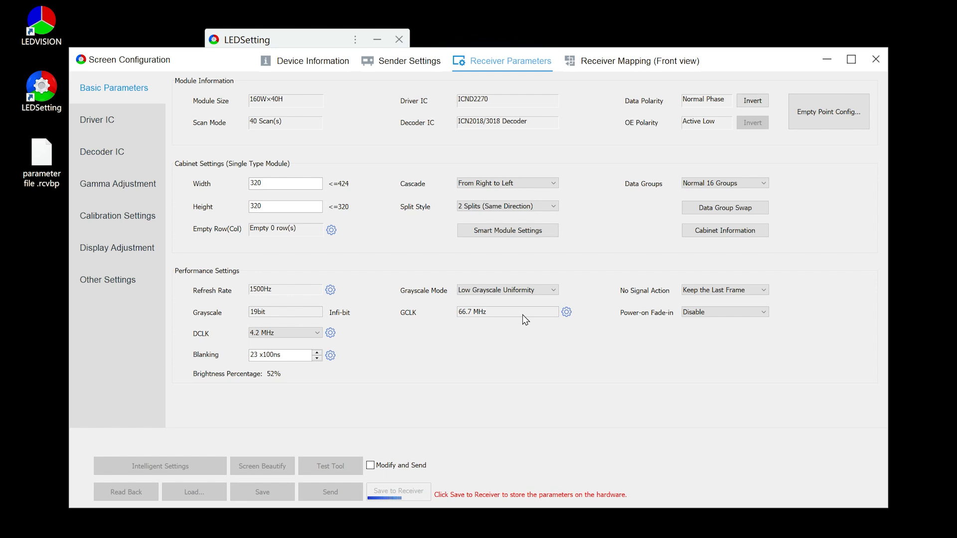
Read back the 160W×40H module, 320 by 320 cabinet parameters from the receiving cards and acknowledge success
left_click(127, 492)
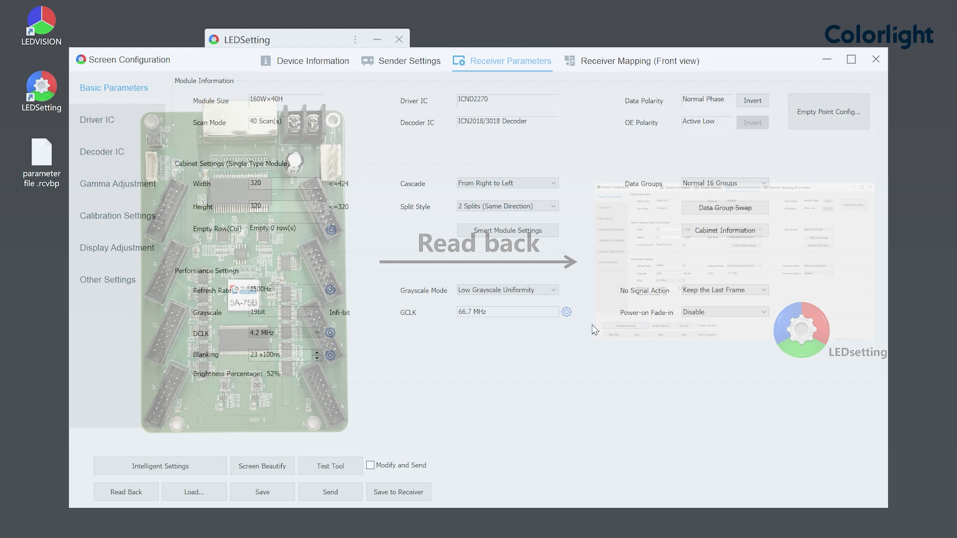
left_click(193, 491)
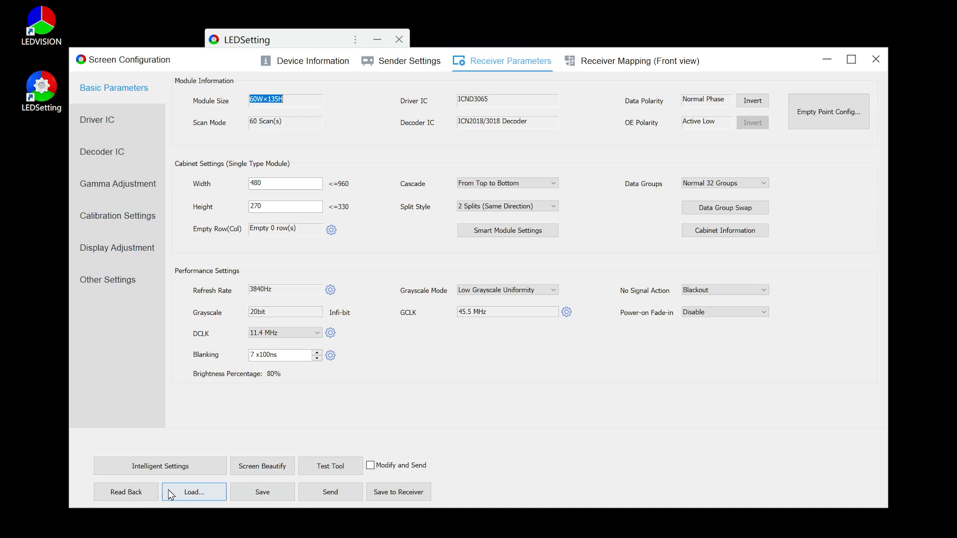
left_click(193, 492)
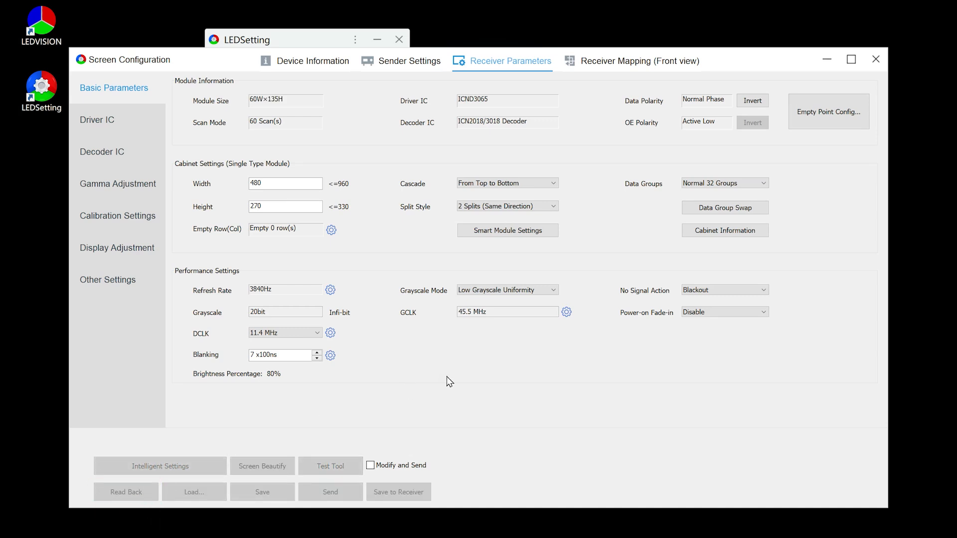
left_click(126, 491)
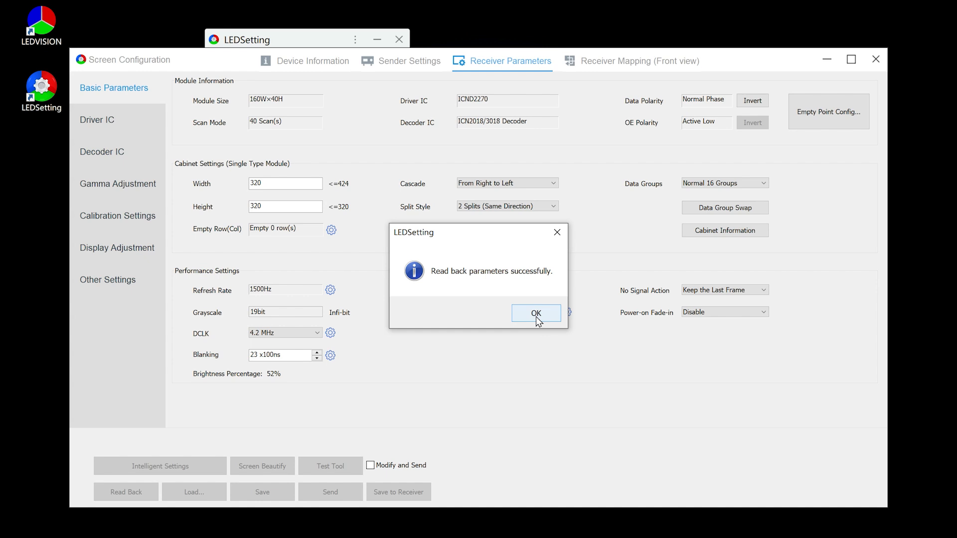
left_click(535, 313)
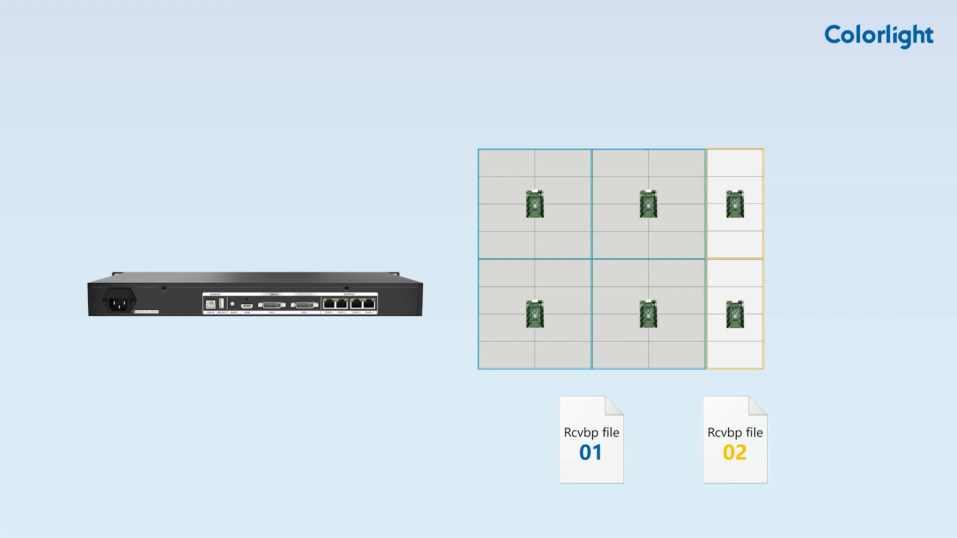
Save parameters to receivers 1,2,5,6 on Sender 1 Port1, confirm Yes, then target All Receivers
left_click(193, 492)
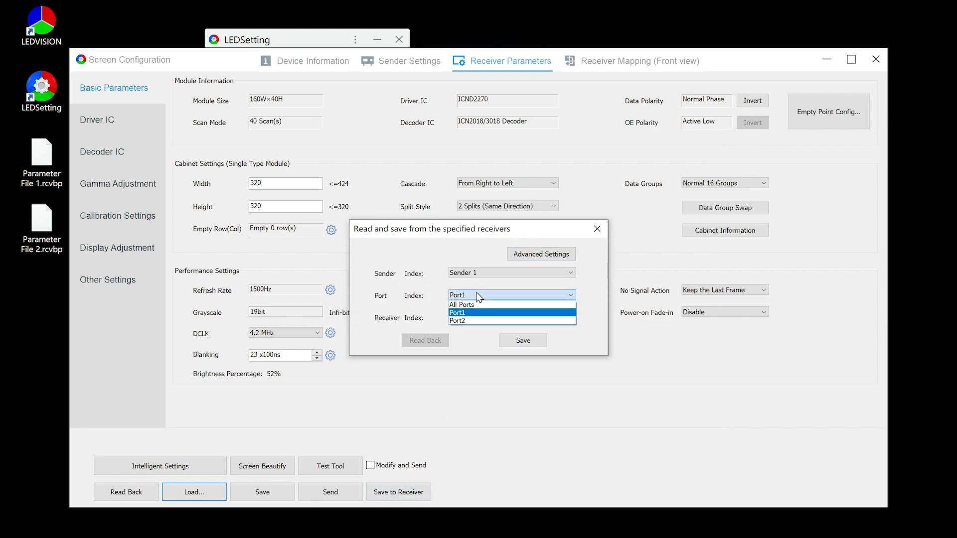
left_click(456, 313)
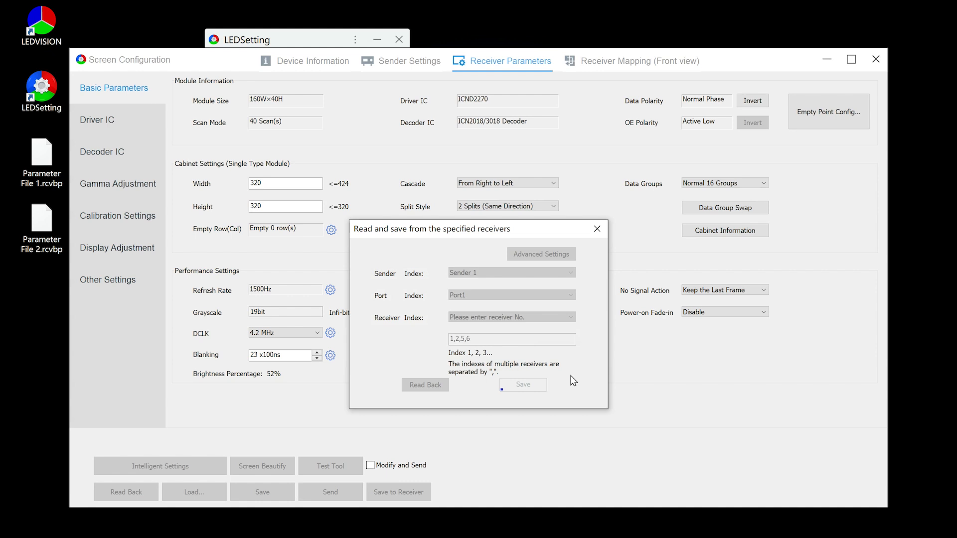
left_click(521, 385)
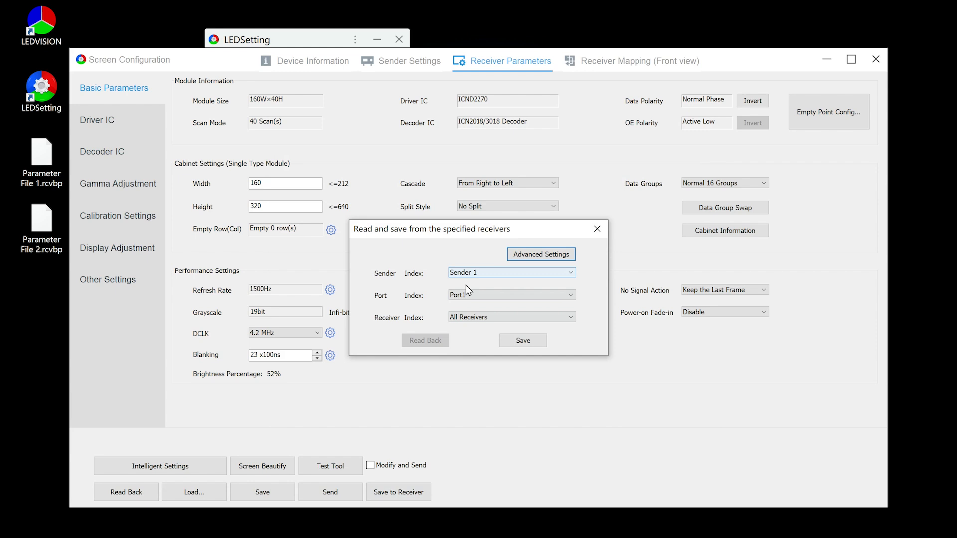
left_click(510, 317)
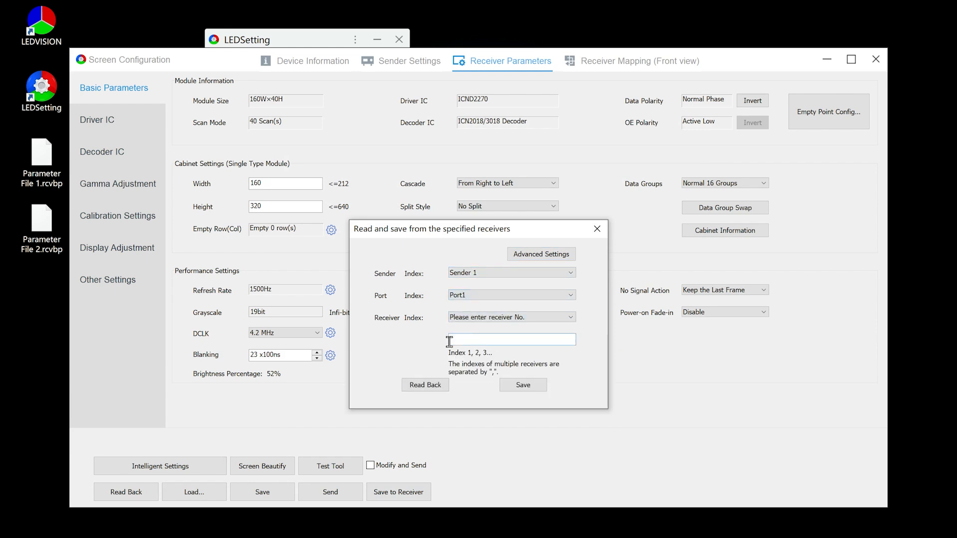
left_click(522, 385)
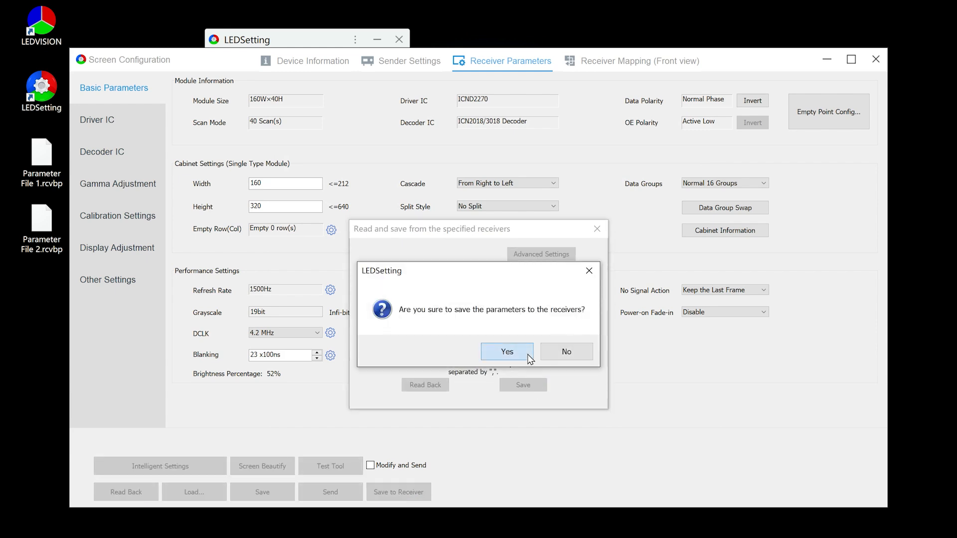
left_click(507, 352)
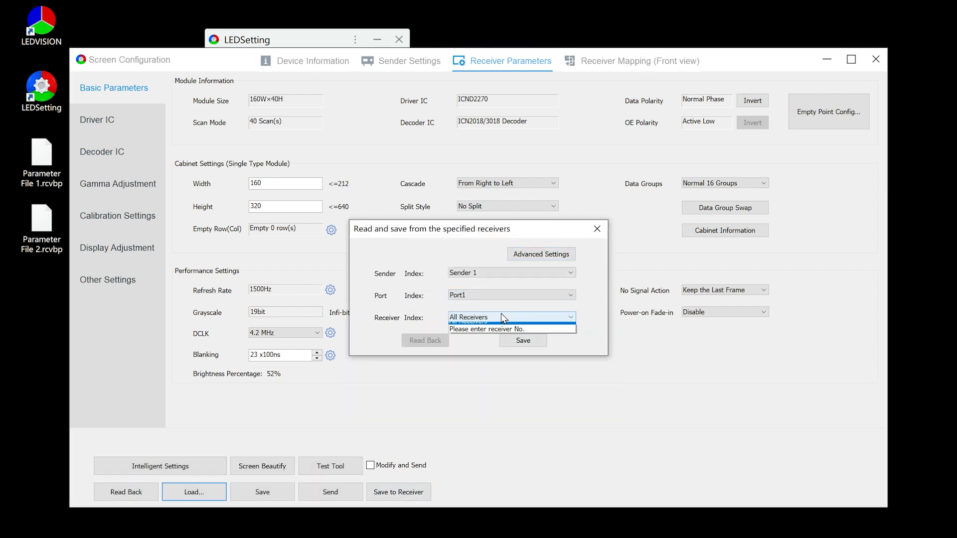
left_click(512, 329)
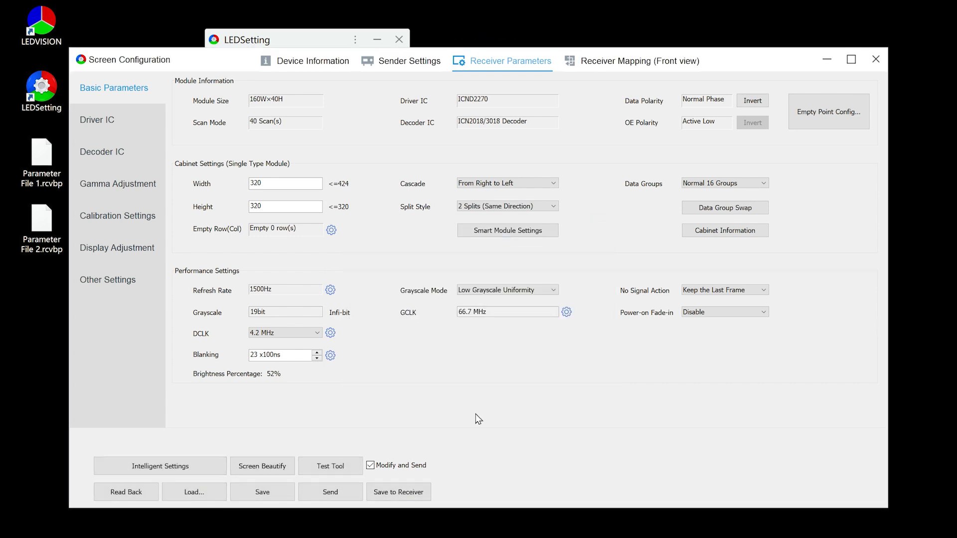
Enable Modify and Send so parameter edits go to receivers immediately
left_click(372, 466)
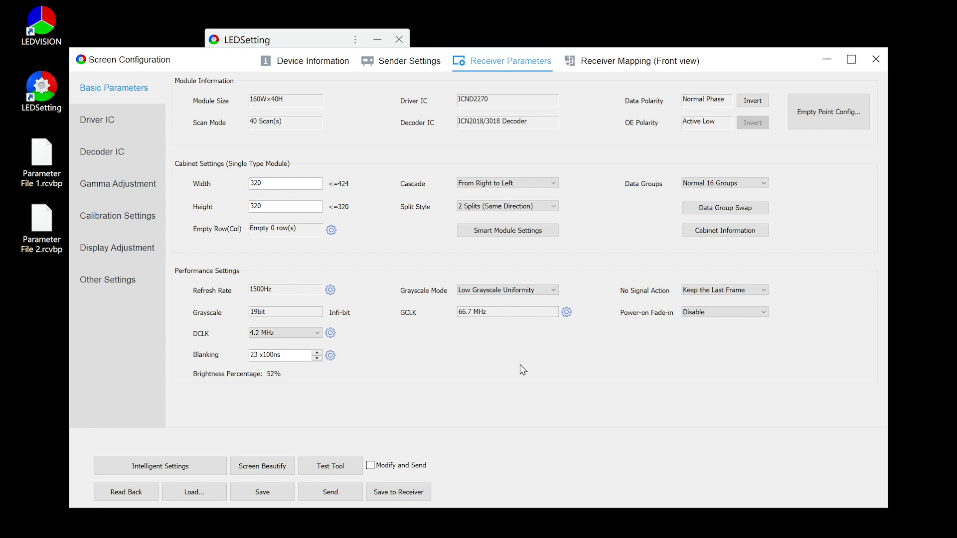
left_click(371, 465)
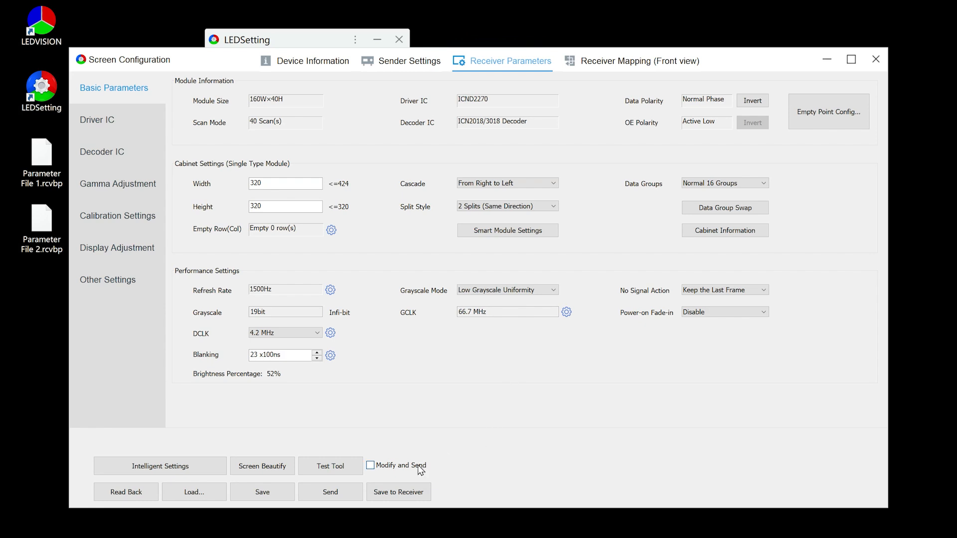
left_click(372, 465)
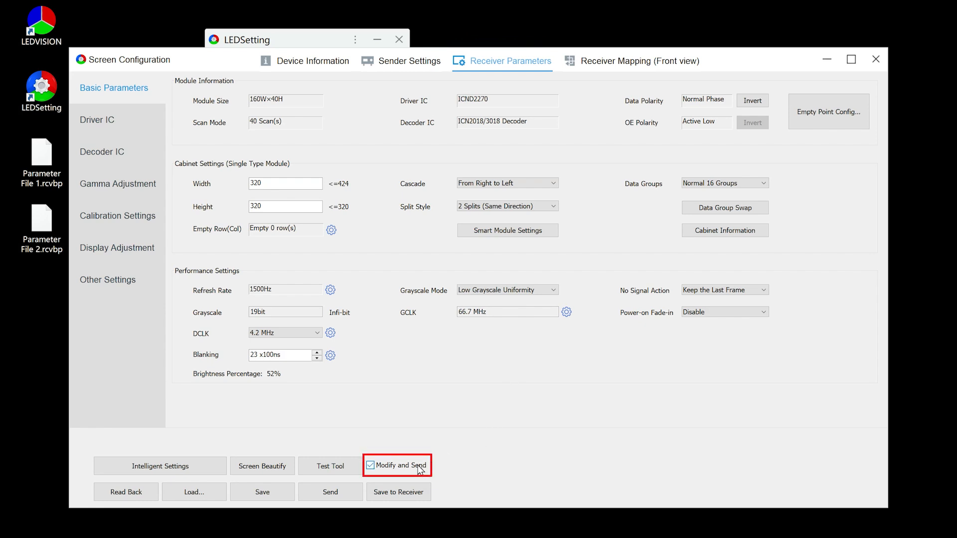
mouse_move(478, 420)
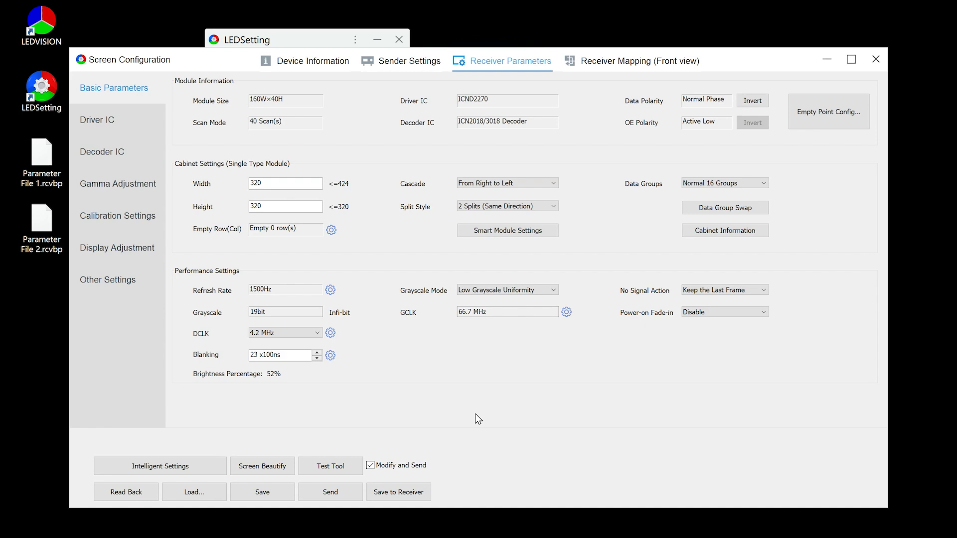